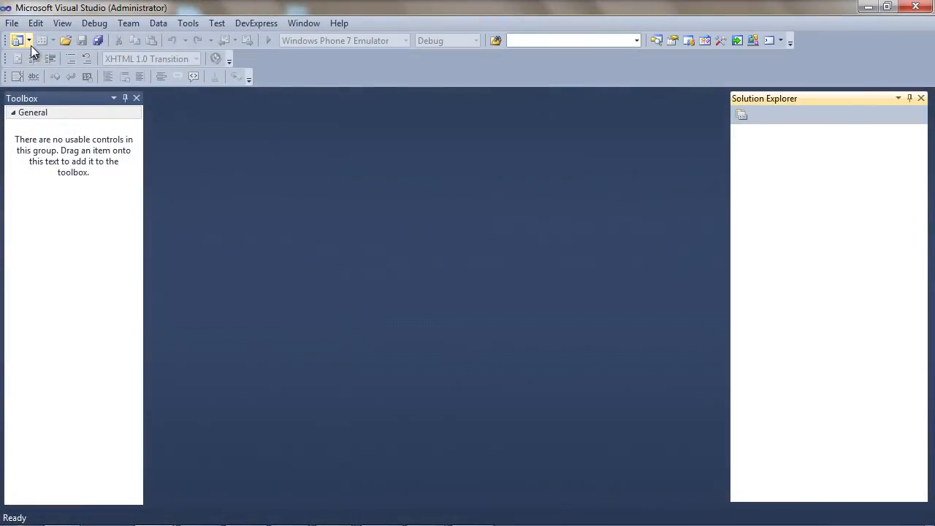
Step: Create an empty ASP.NET web application named iApp
{"action": "left_click", "coordinate": [17, 41]}
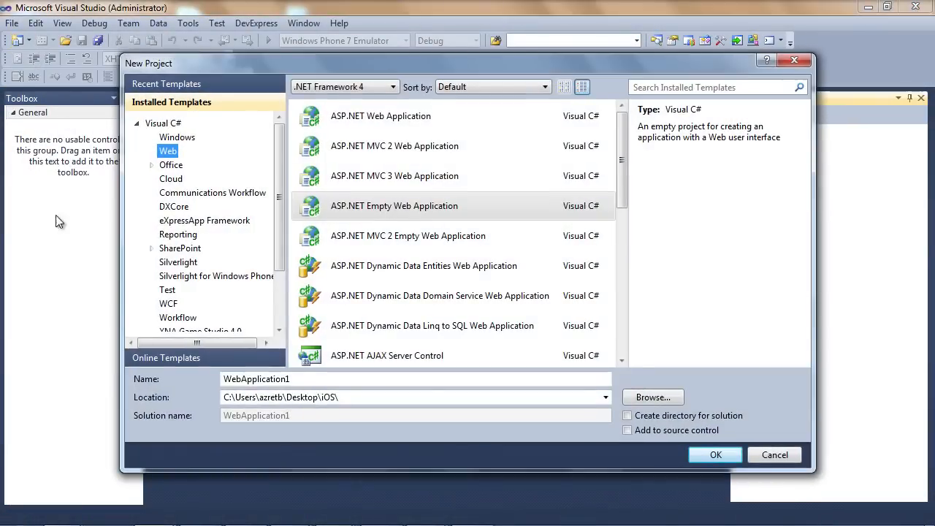
{"action": "type", "text": "iApp"}
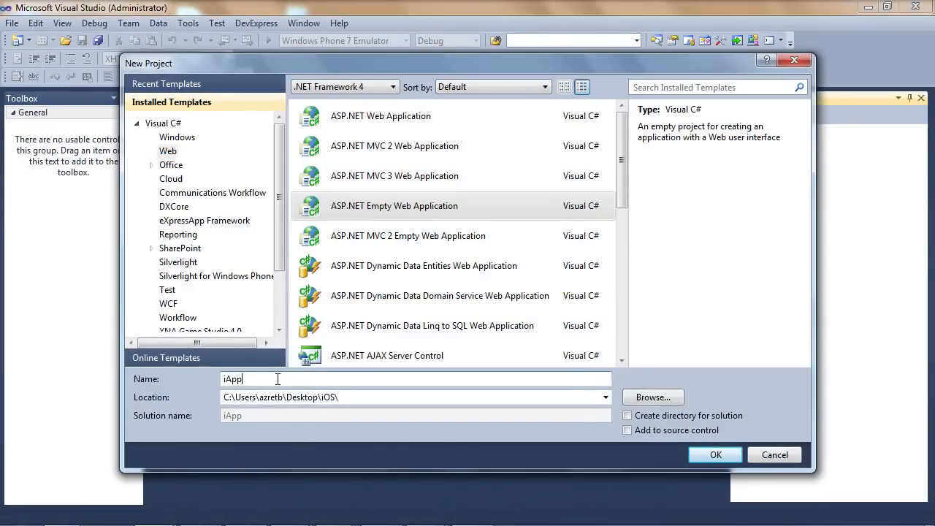
{"action": "left_click", "coordinate": [715, 454]}
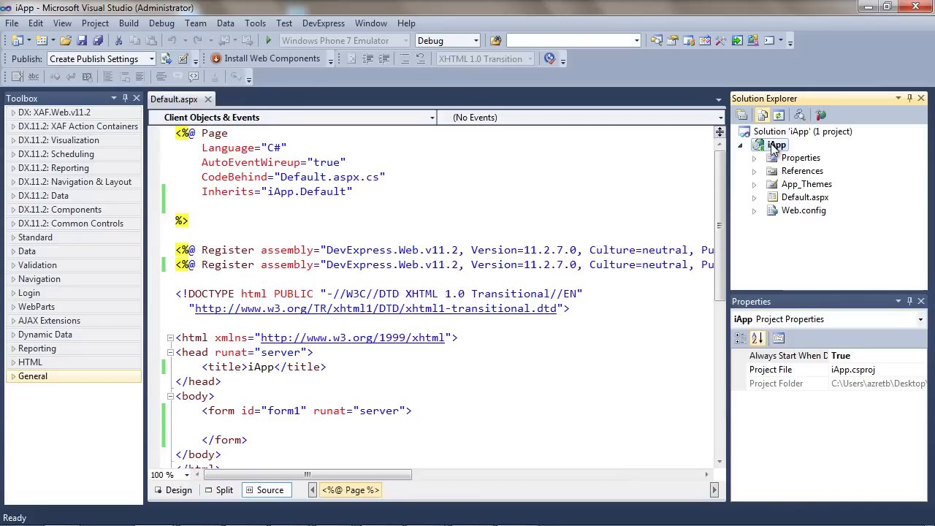
{"action": "left_click", "coordinate": [754, 184]}
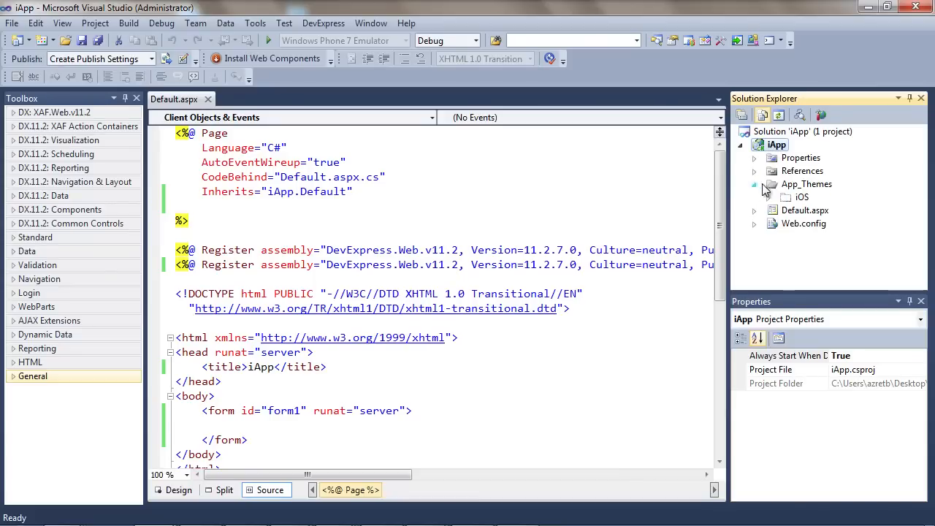
{"action": "left_click", "coordinate": [802, 197]}
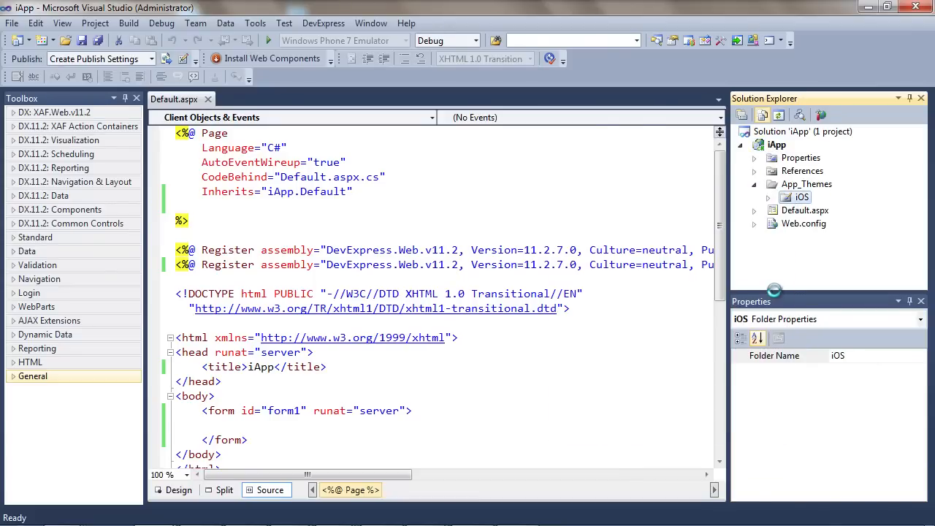
{"action": "type", "text": "Theme=\"iOS"}
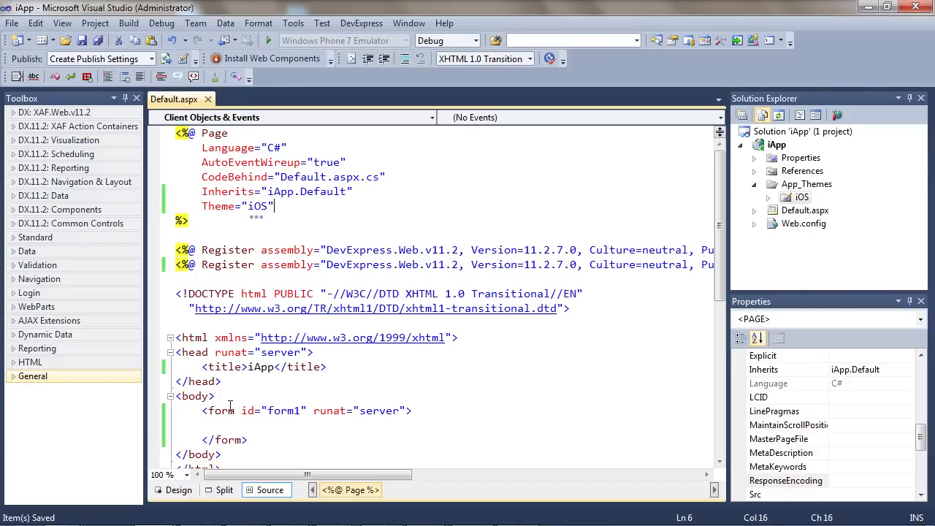
{"action": "left_click", "coordinate": [70, 181]}
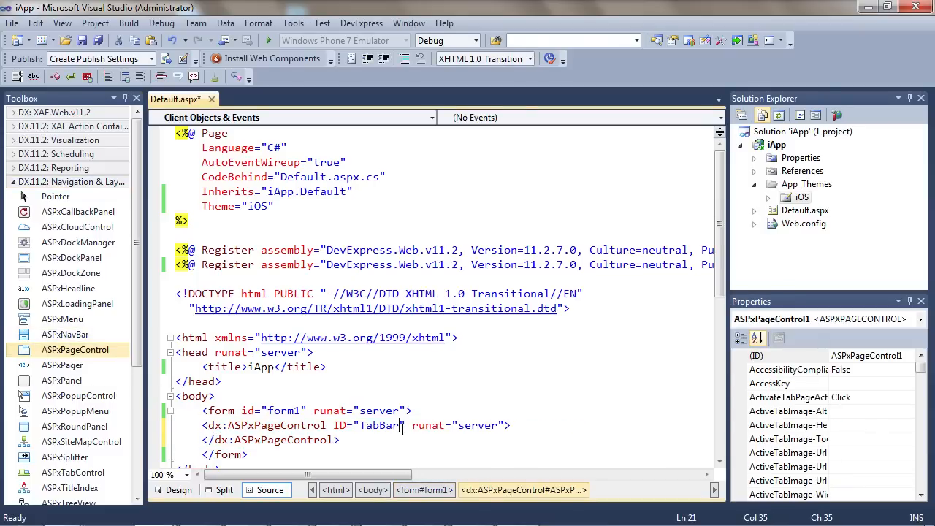
Step: Add ASPxPageControl TabBar with SkinID TabBar, Init and ActiveTabChanged events, viewed in Design
{"action": "type", "text": "SkinID=\"TabBar"}
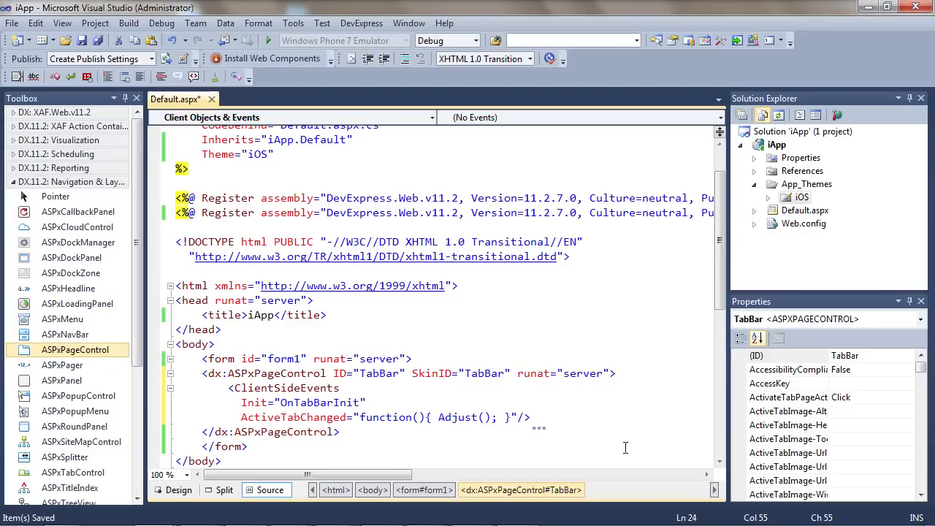
{"action": "mouse_move", "coordinate": [619, 453]}
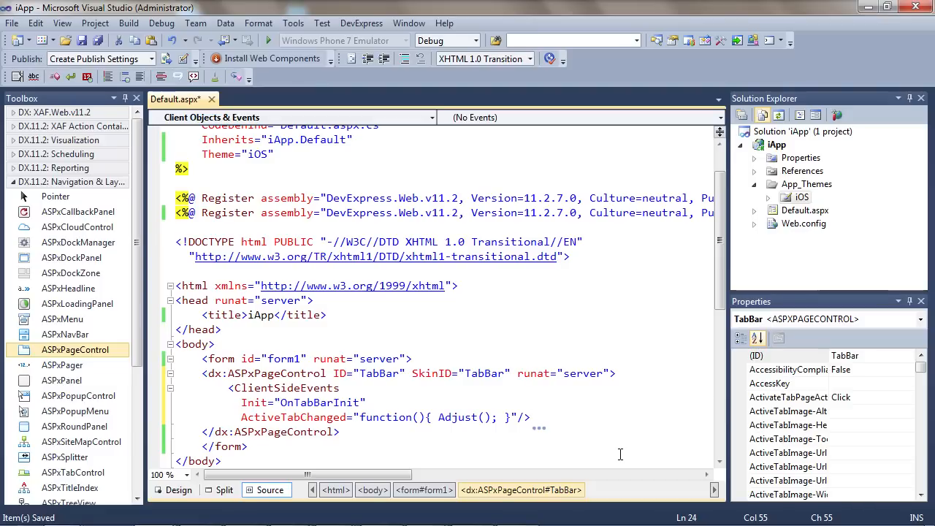
{"action": "left_click", "coordinate": [234, 446]}
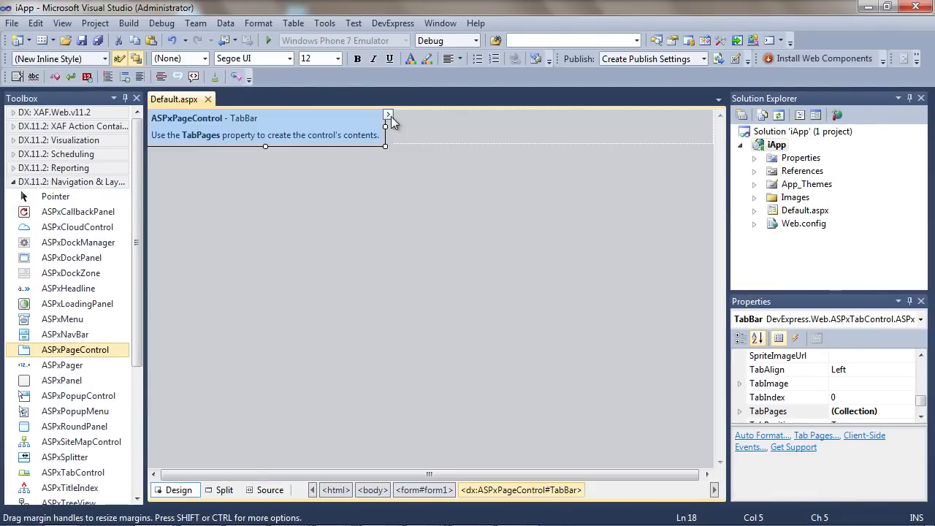
Step: Add a tab page in the Tab Pages editor with image ~/Images/Tab1.png
{"action": "left_click", "coordinate": [389, 114]}
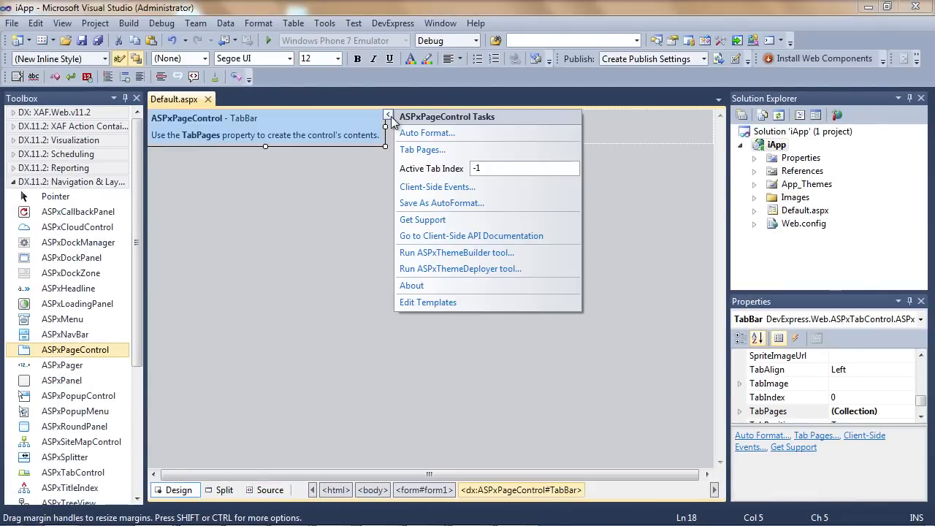
{"action": "left_click", "coordinate": [422, 150]}
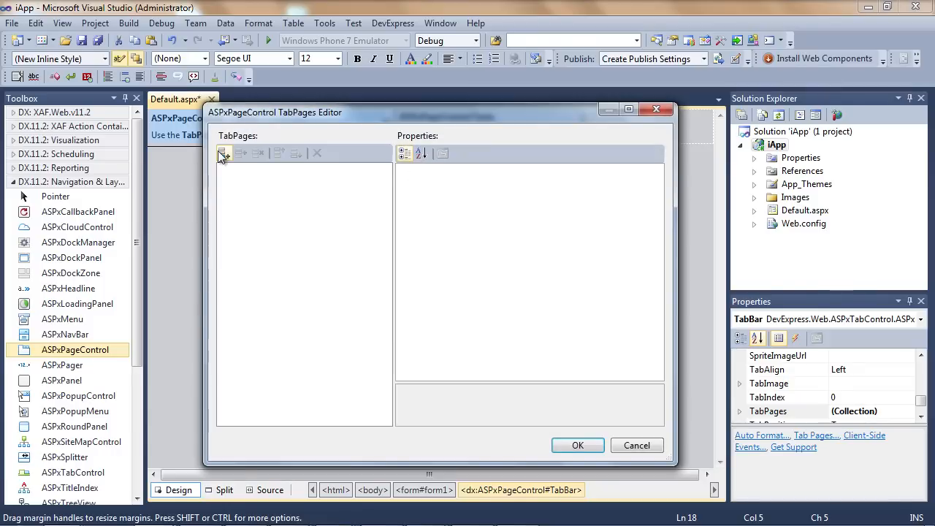
{"action": "left_click", "coordinate": [225, 154]}
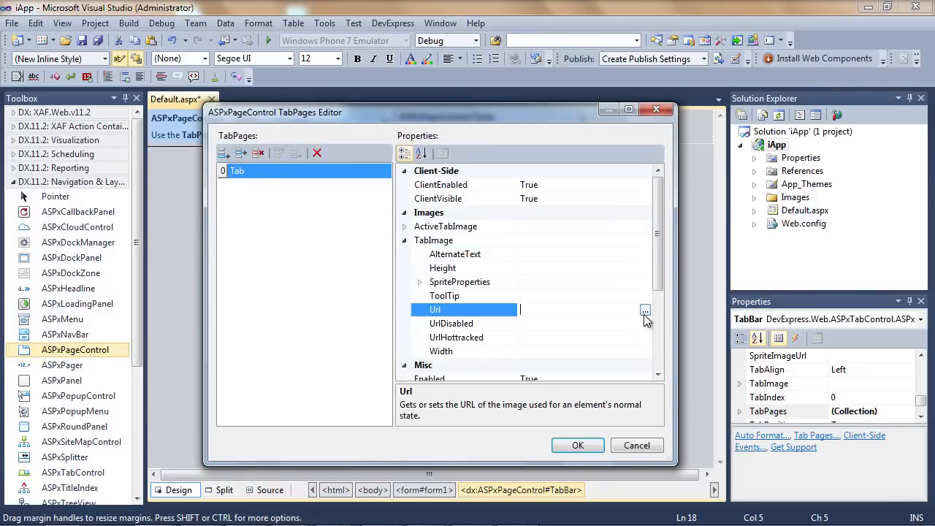
{"action": "type", "text": "~/Images/Tab1.png"}
{"action": "left_click", "coordinate": [585, 351]}
{"action": "type", "text": "79"}
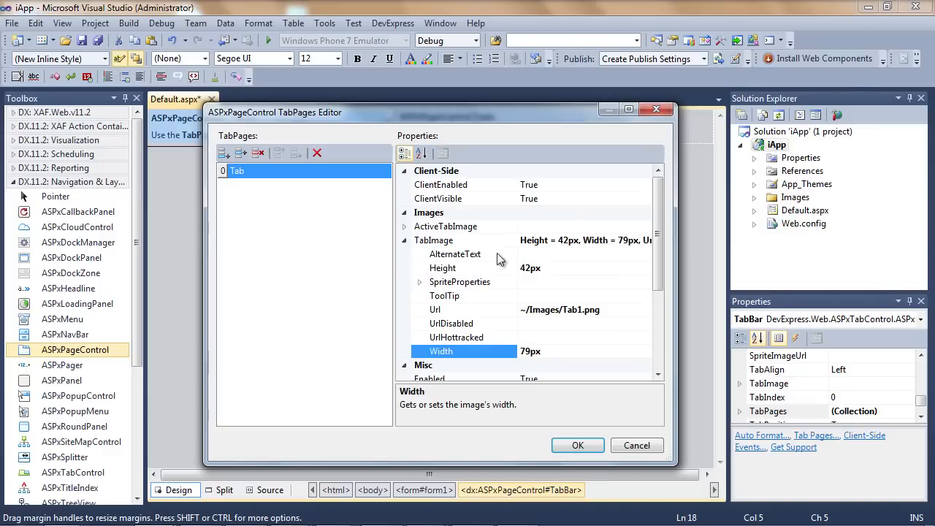
Step: Set its active image Tab1-Active.png at 42px by 79px and add a second tab page
{"action": "left_click", "coordinate": [652, 310]}
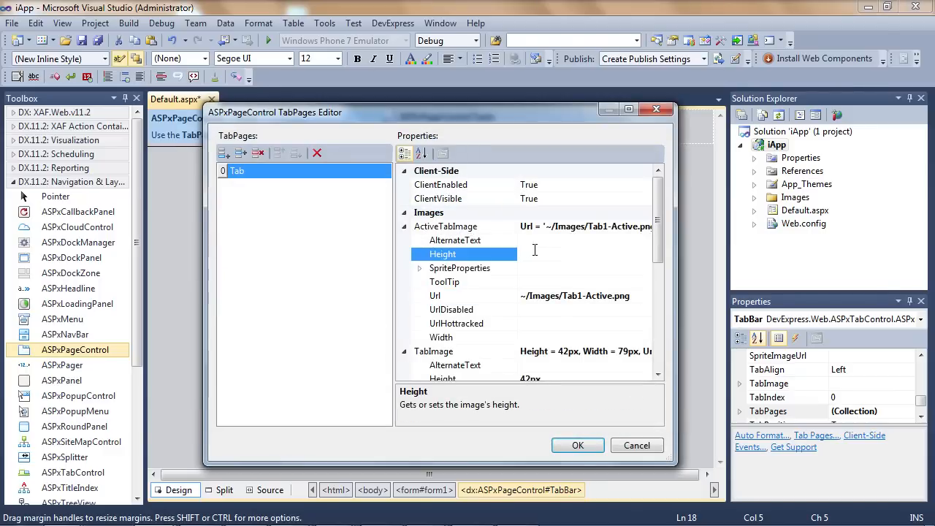
{"action": "left_click", "coordinate": [441, 336]}
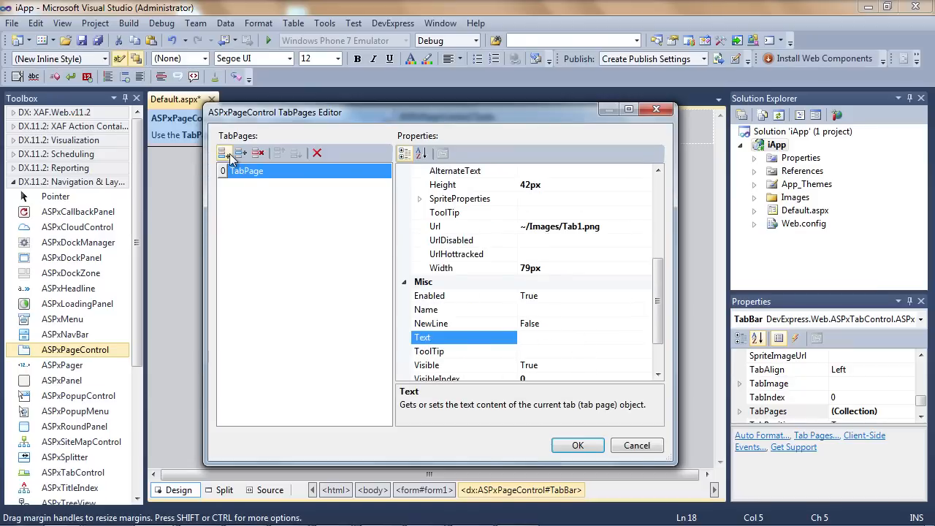
{"action": "left_click", "coordinate": [224, 154]}
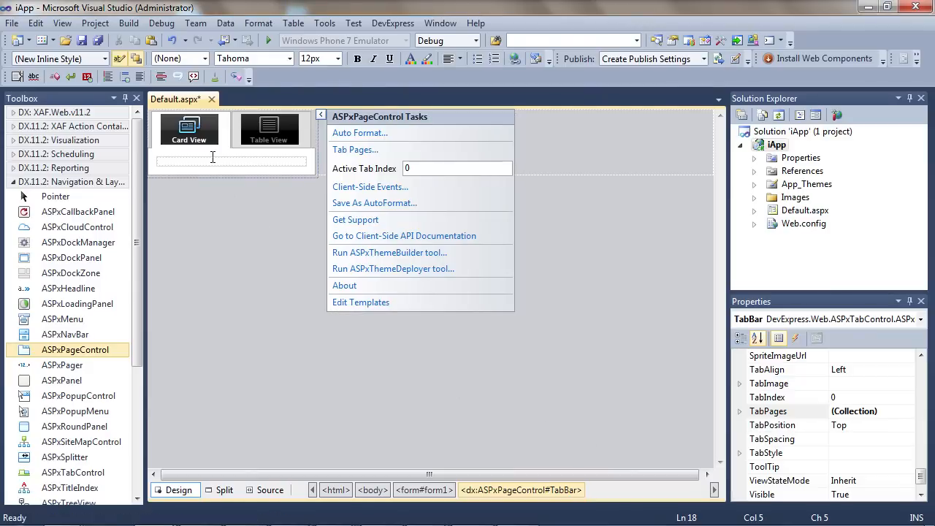
Step: Enter "This is my card view screen!" as the Card View tab content
{"action": "type", "text": "This is my card view screen!"}
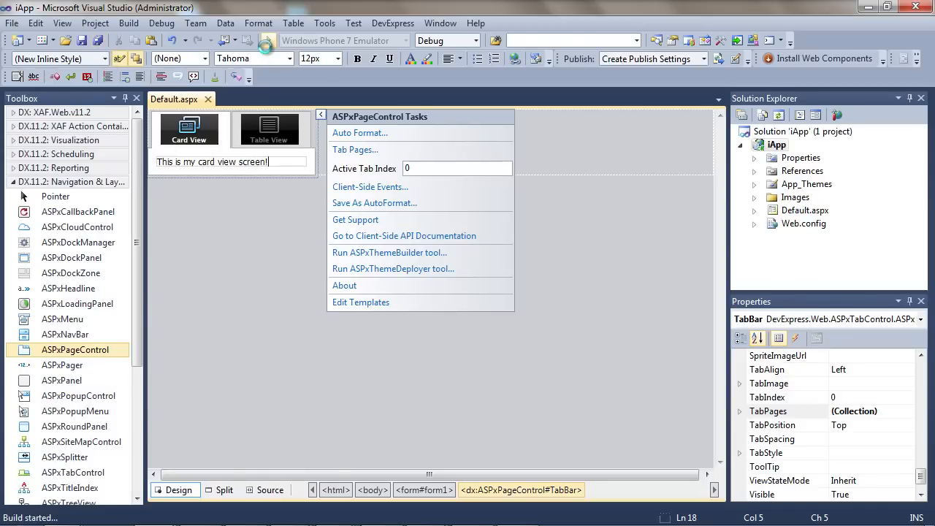
Step: Run the site with F5 and activate the Table View tab in the browser
{"action": "key", "text": "F5"}
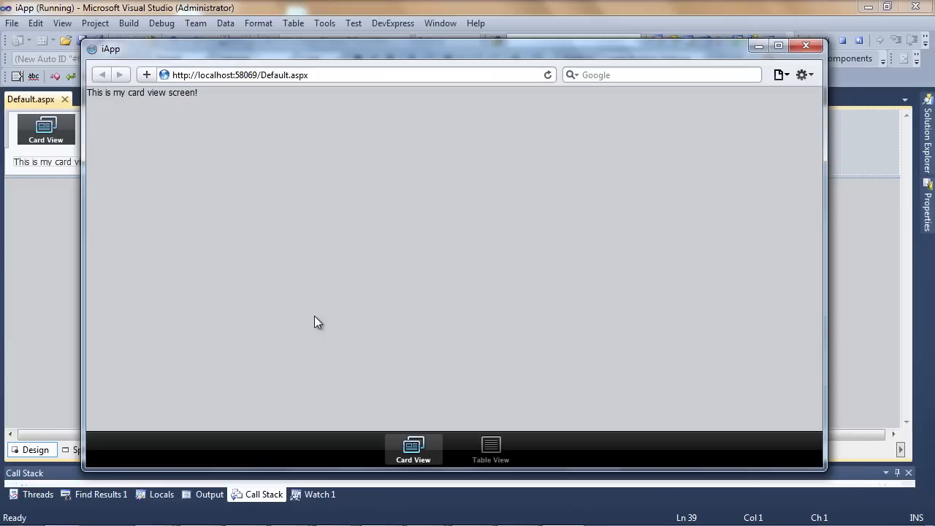
{"action": "mouse_move", "coordinate": [442, 429]}
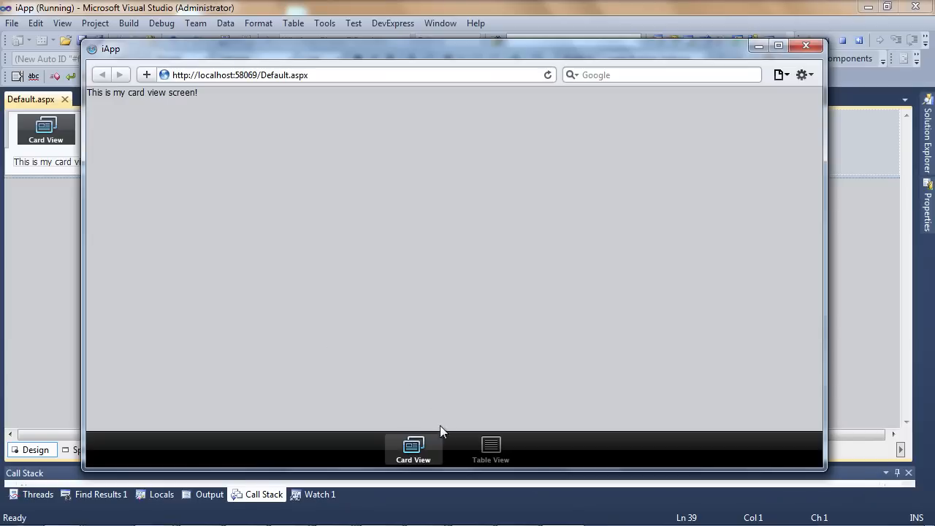
{"action": "left_click", "coordinate": [491, 449]}
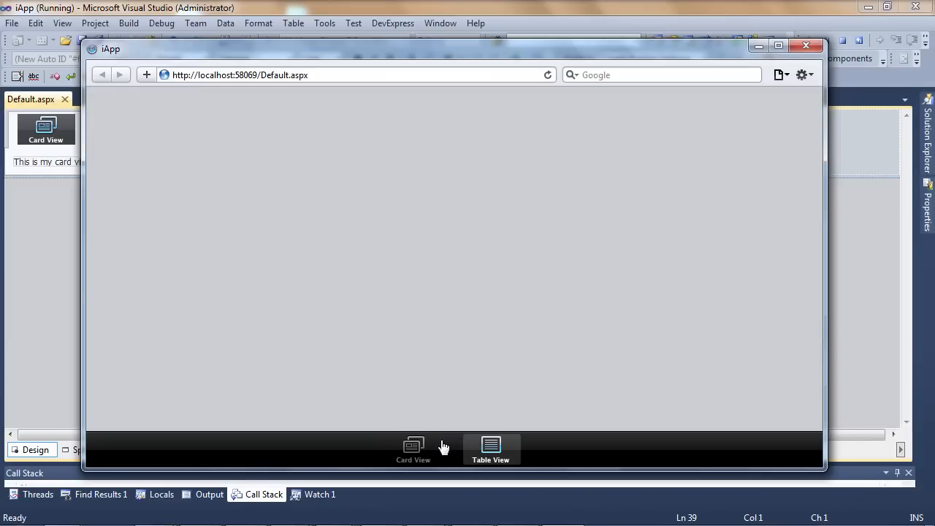